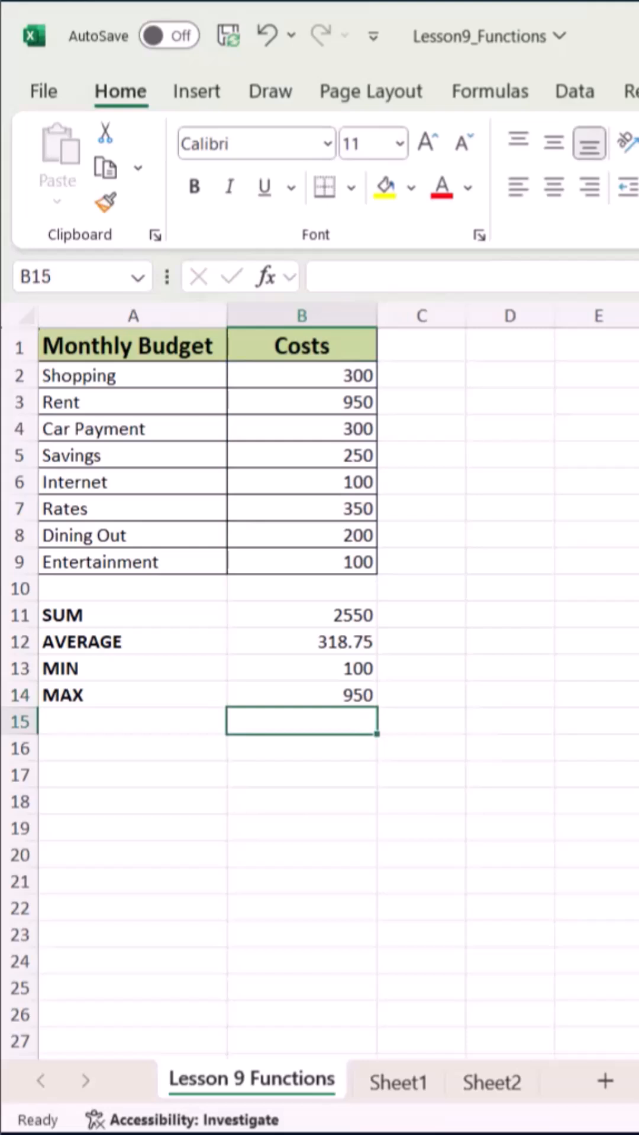
Enter =SUM(B2:B9) in B11 so the Costs total 2550 appears, then recheck the formula.
click(508, 667)
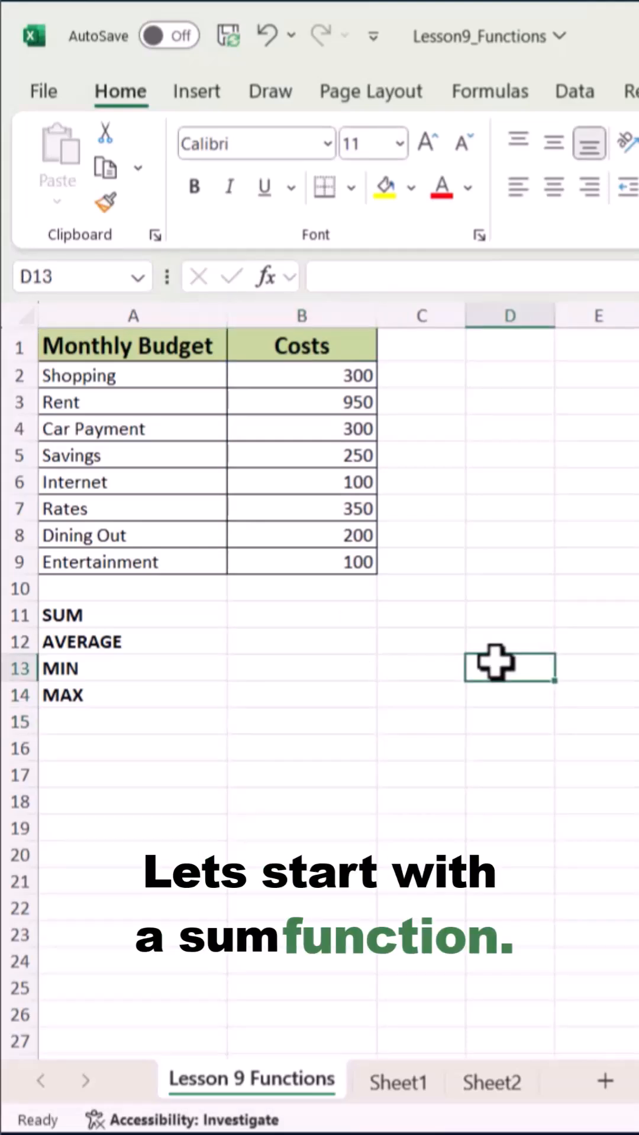
click(301, 615)
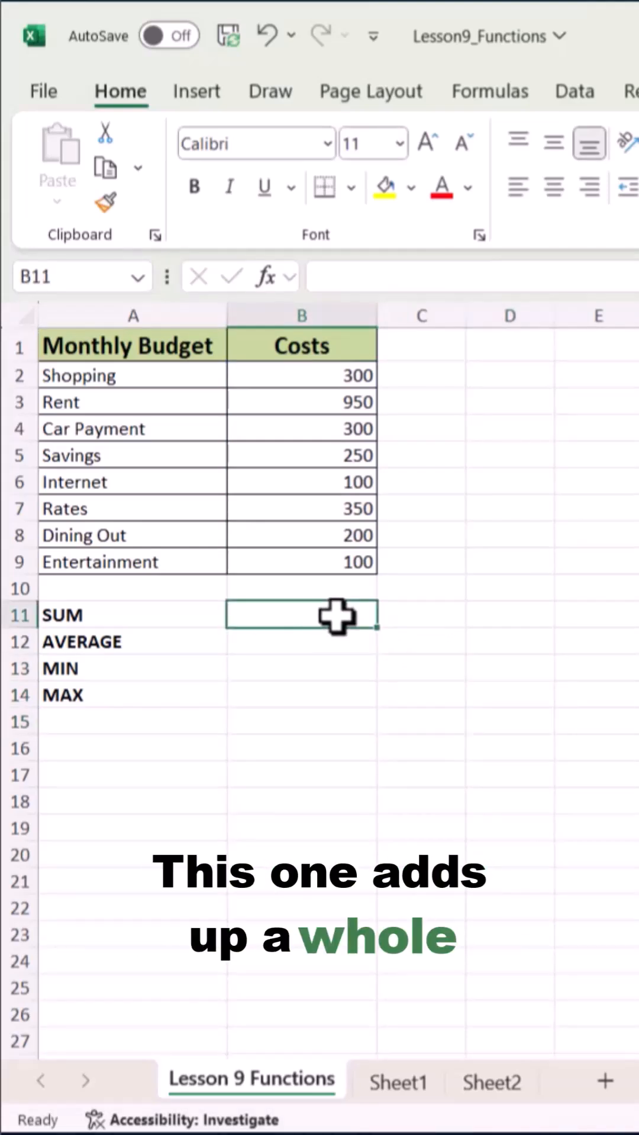
text(=sum)
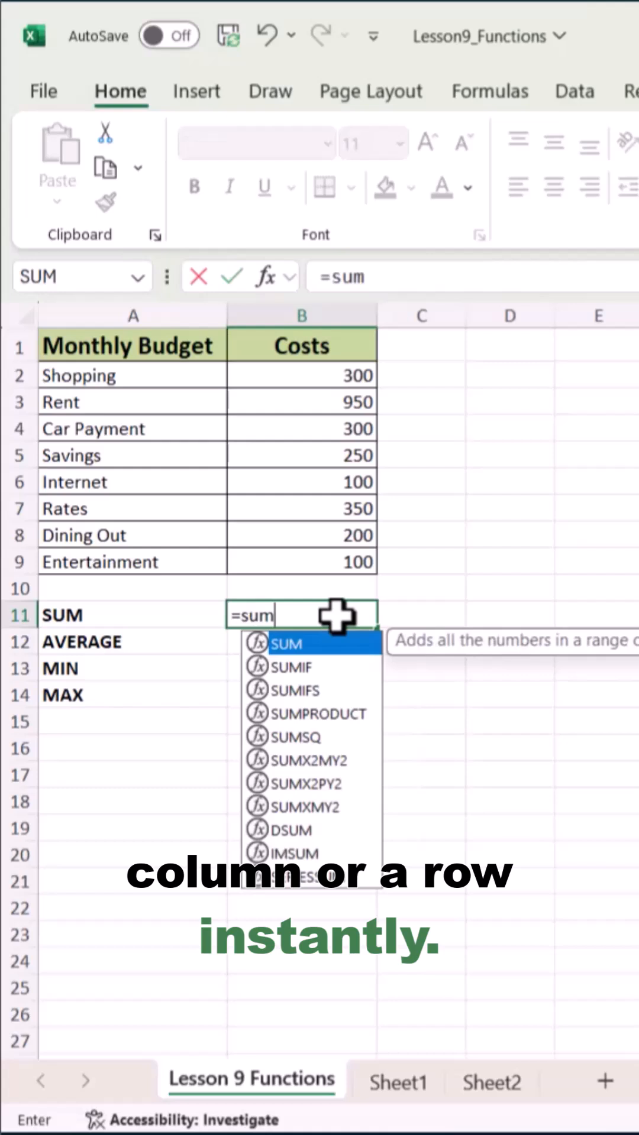
drag(301, 375, 302, 402)
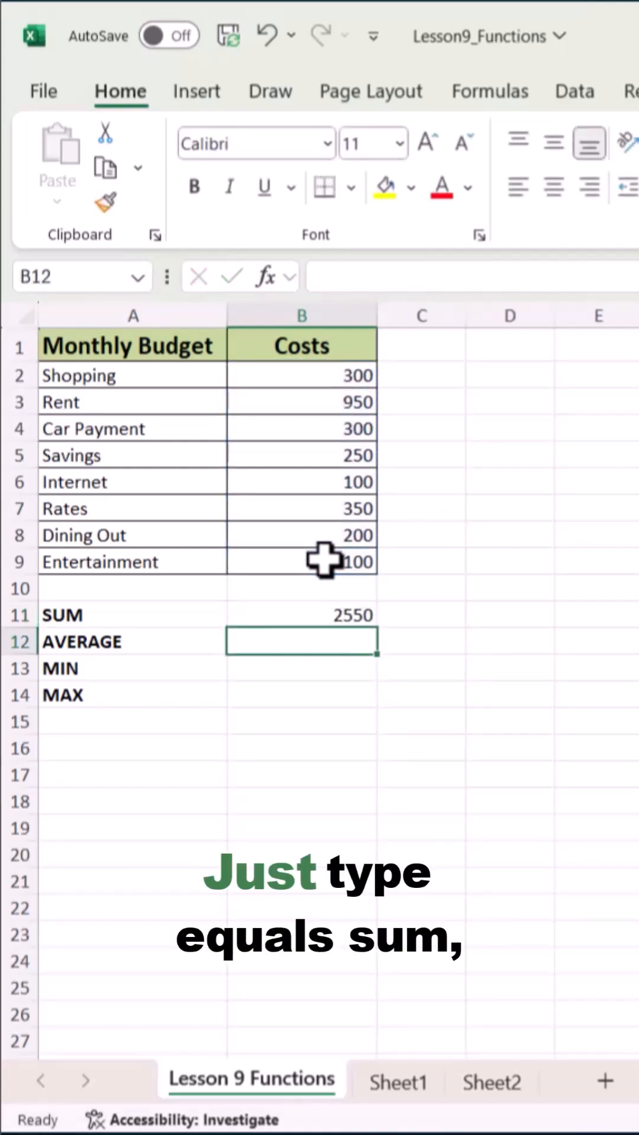
click(301, 615)
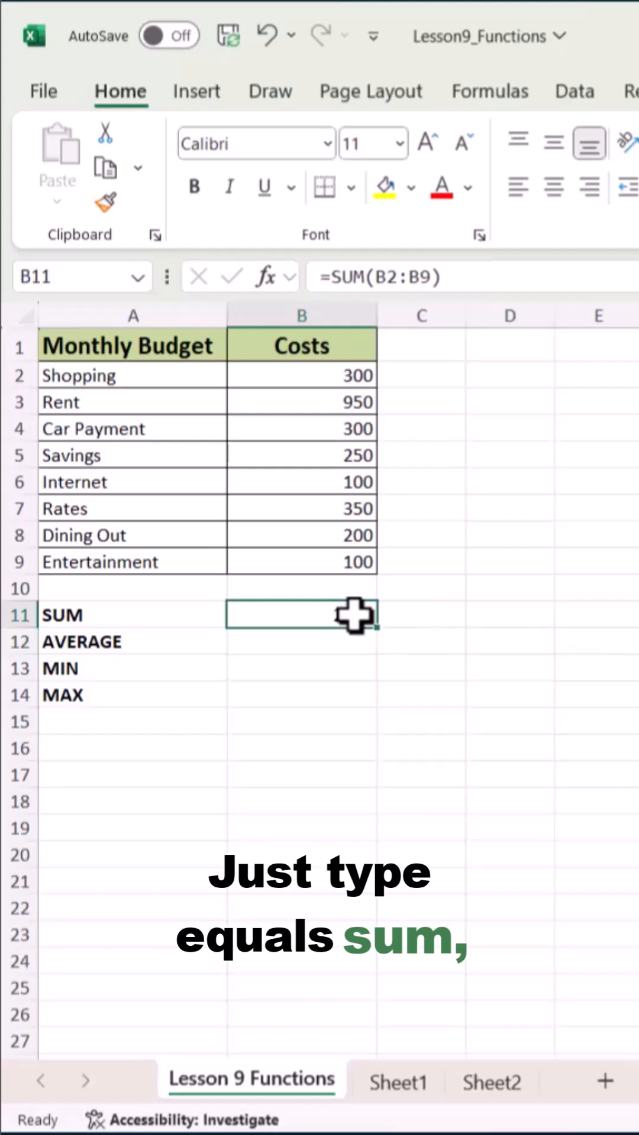
text(=sum)
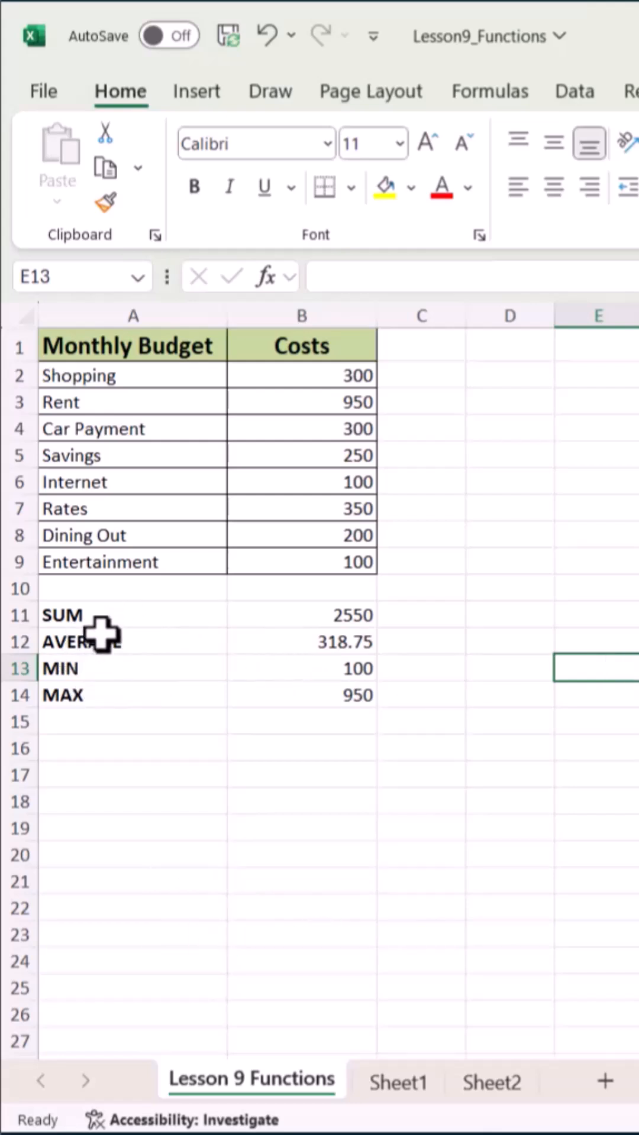
mouse_move(507, 677)
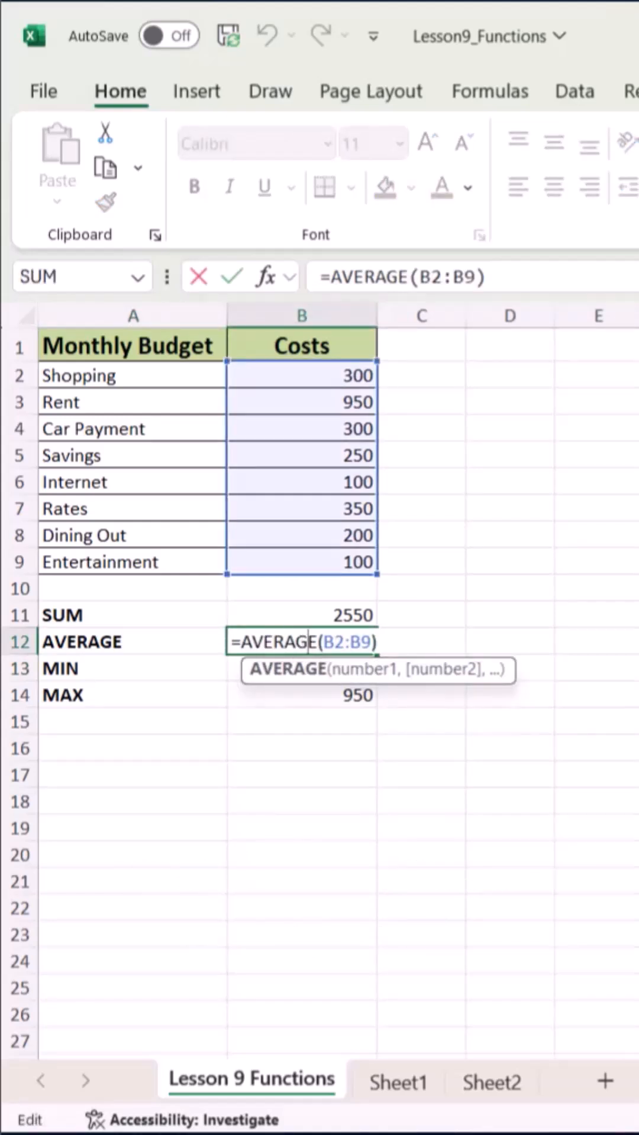
Confirm =AVERAGE(B2:B9) giving 318.75 and enter =MIN(B2:B9) giving 100.
key(enter)
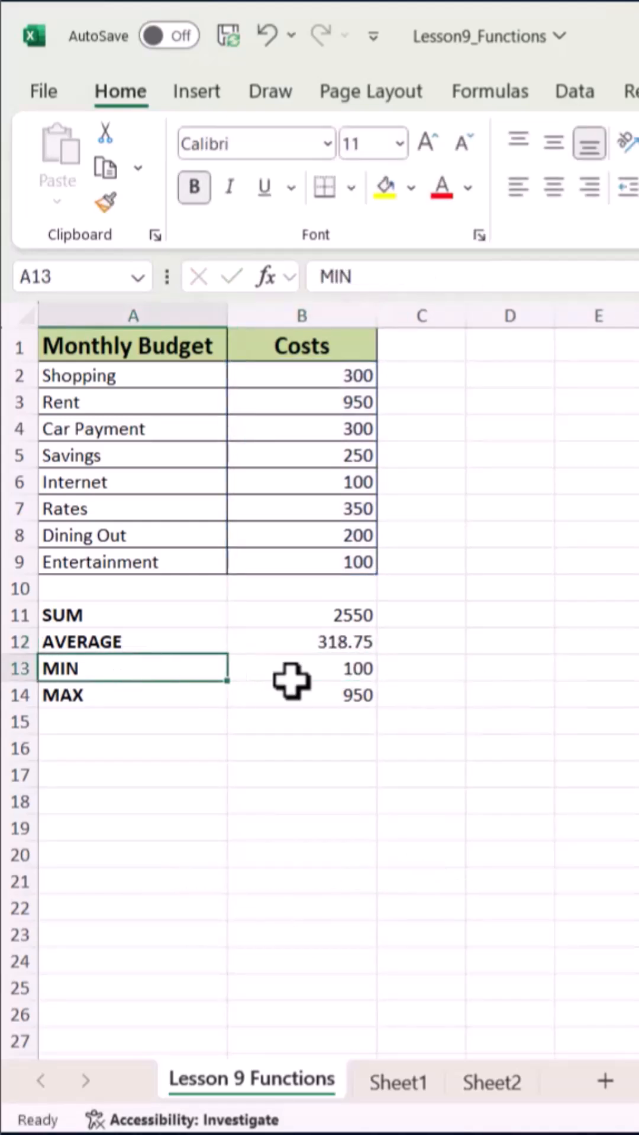
text(=MIN(B2:B9))
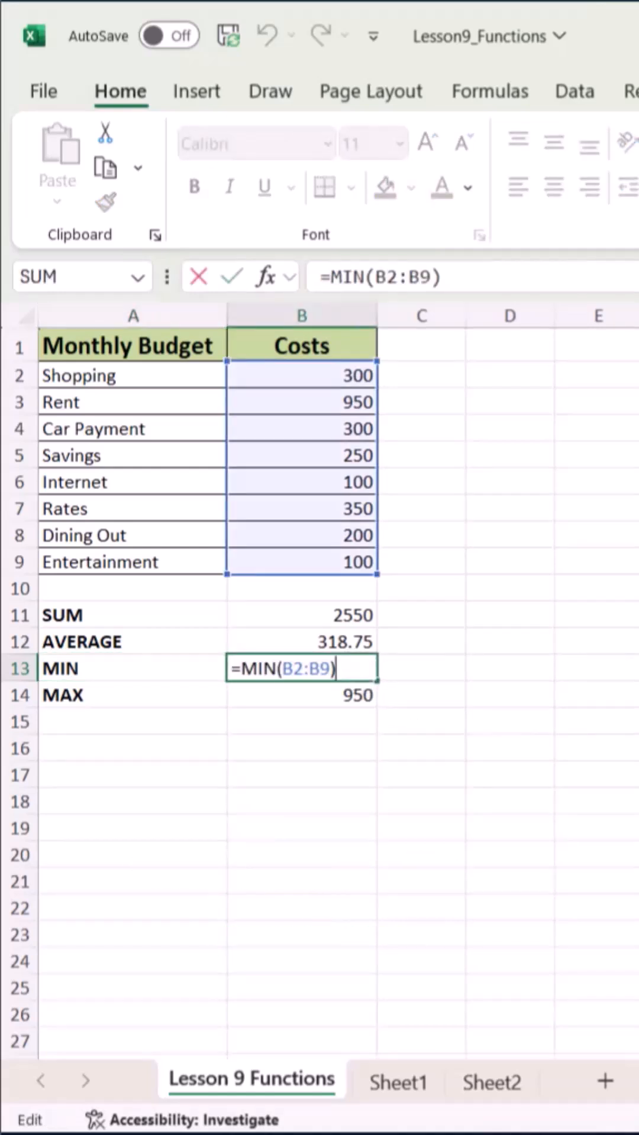
key(enter)
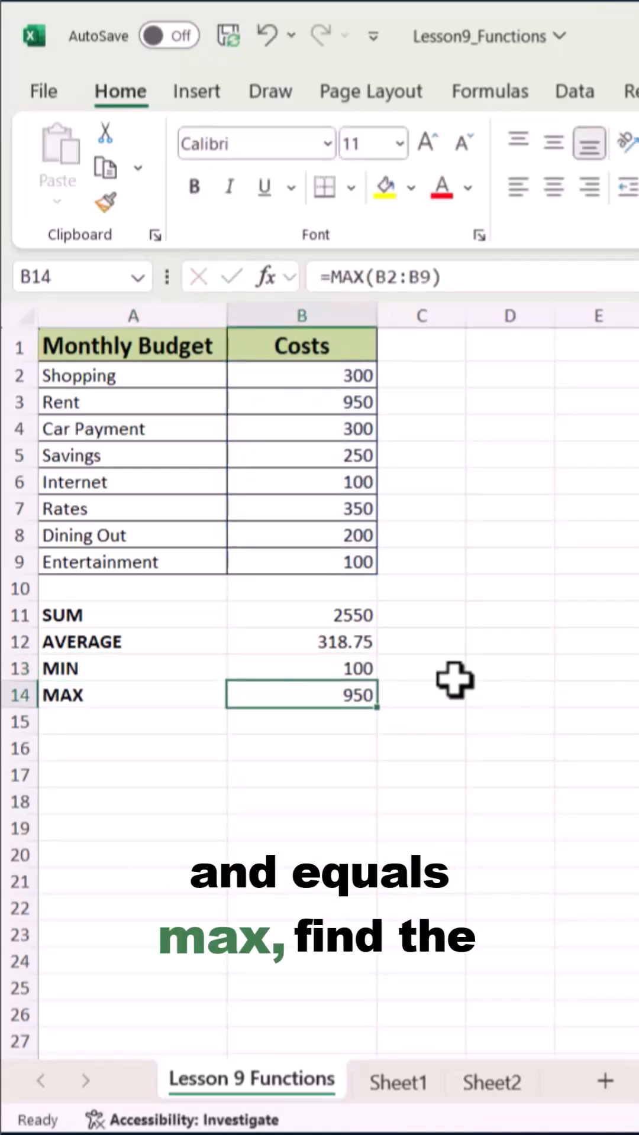